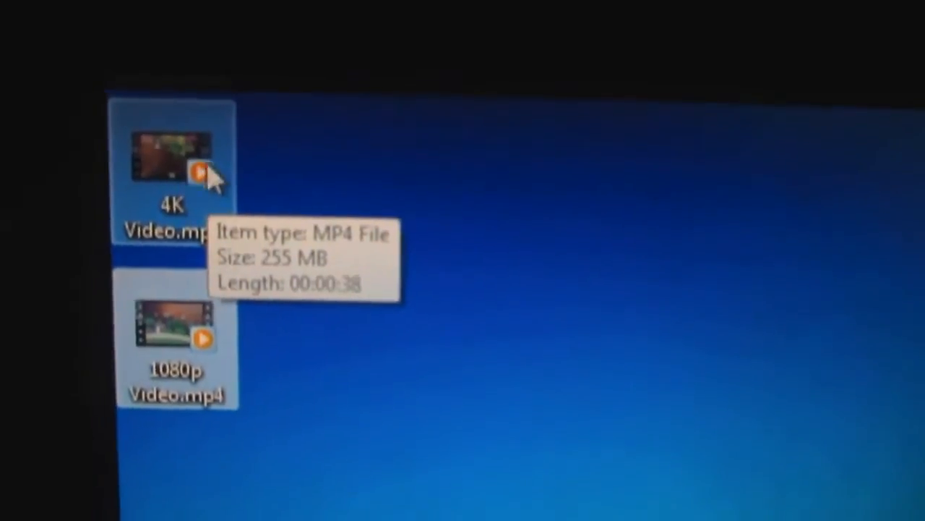
mouse_move(394, 220)
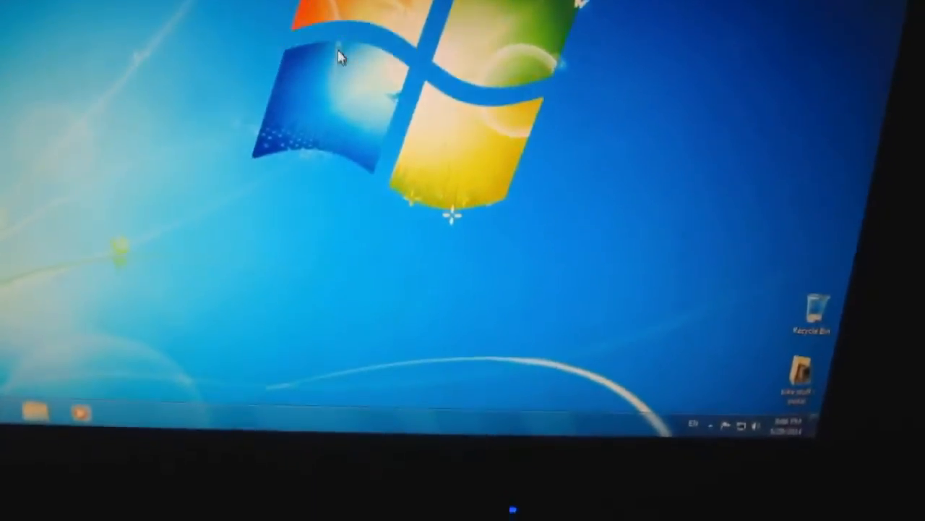
Launch Task Manager from the taskbar context menu to view CPU and memory usage history
right_click(506, 422)
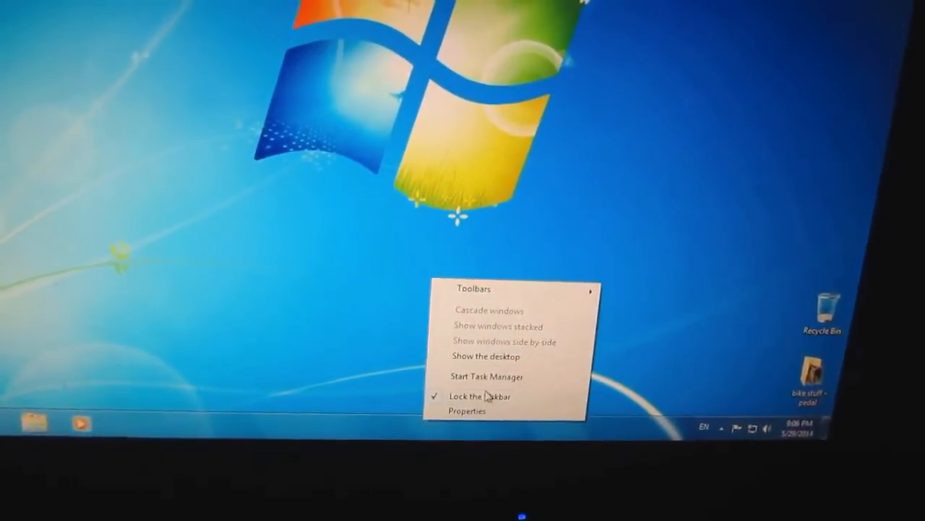
click(486, 376)
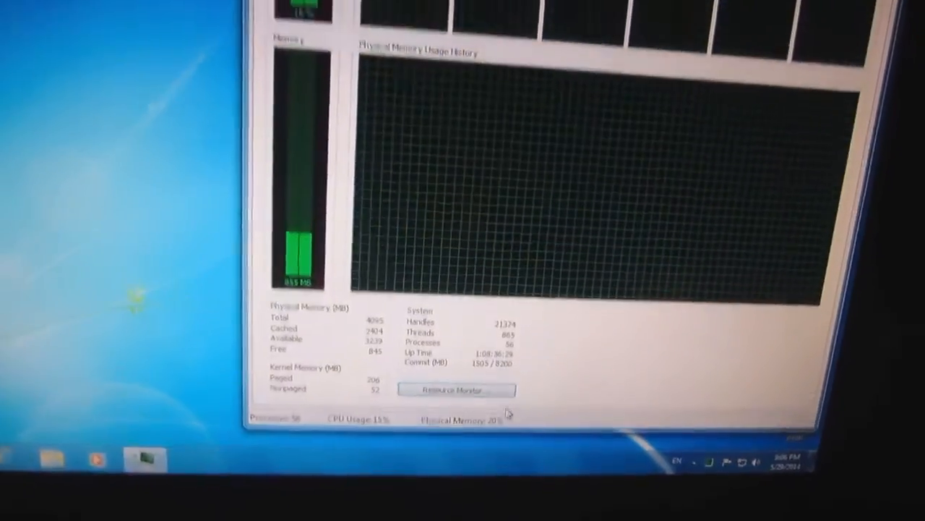